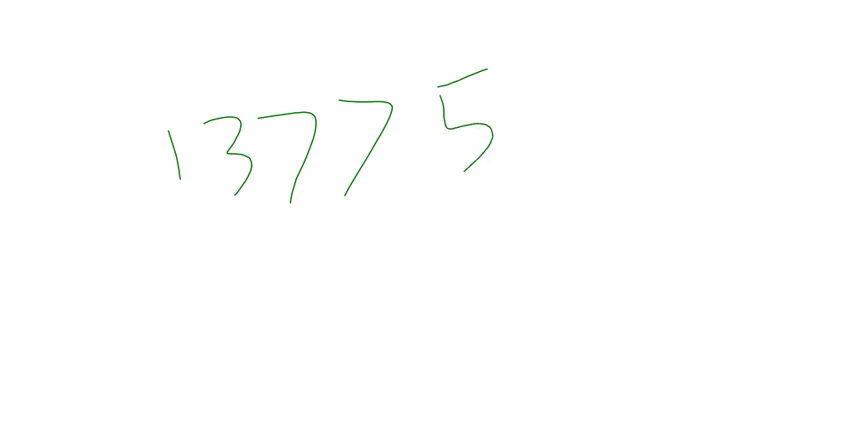
Underline 13775, jot and strike out 9 and 4 at right, and circle its final 5.
left_click_drag(137, 234, 527, 170)
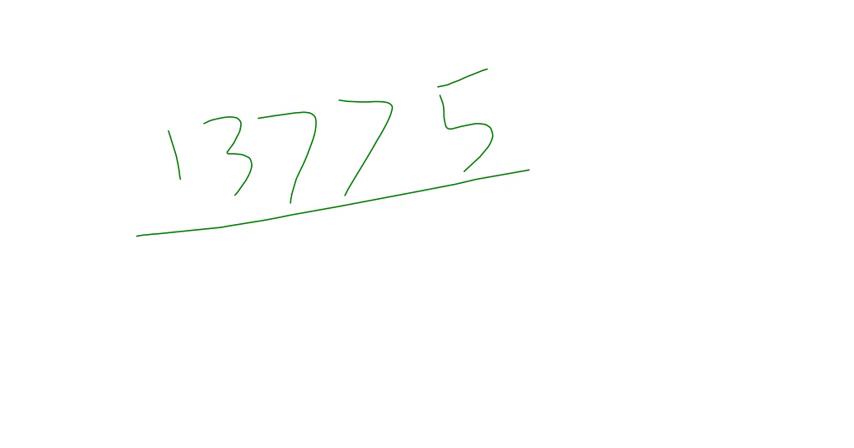
left_click_drag(745, 55, 780, 170)
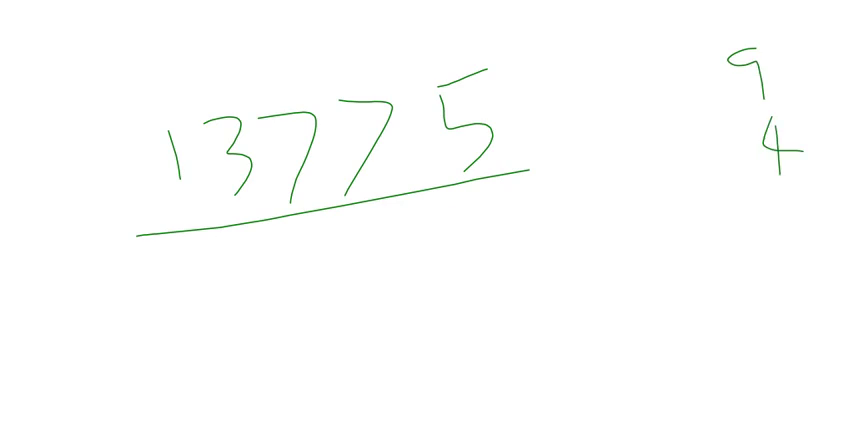
left_click_drag(762, 50, 770, 150)
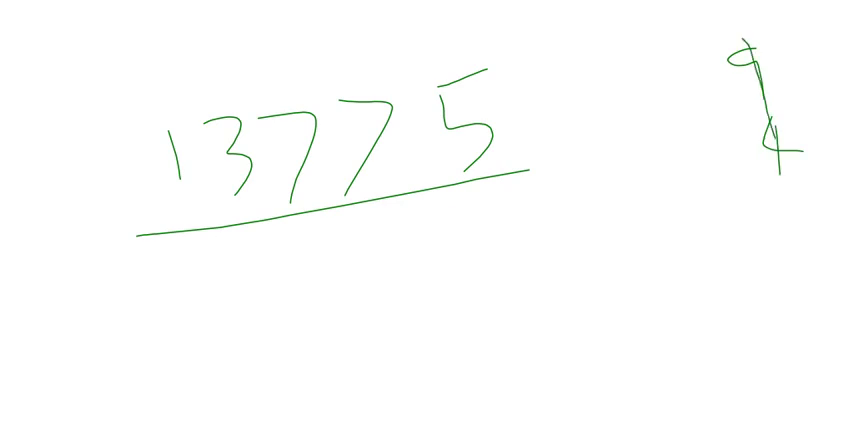
left_click_drag(775, 135, 785, 190)
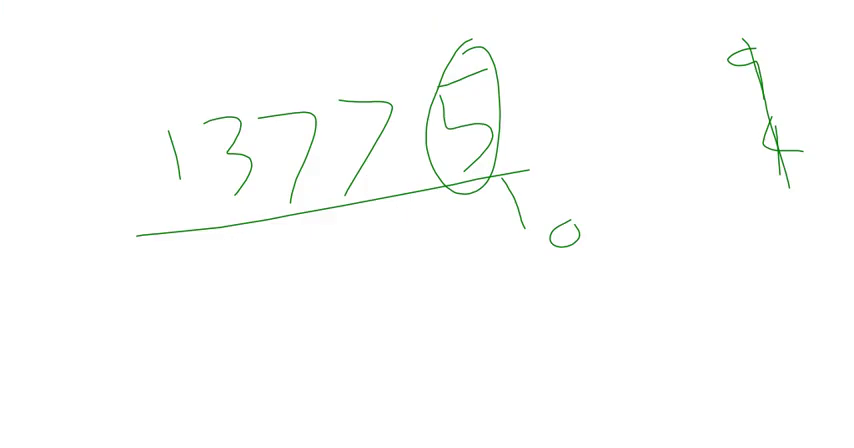
List the square unit digits 0, 1, 4, 5, 6, 9 beside the circled 5.
left_click_drag(600, 260, 650, 255)
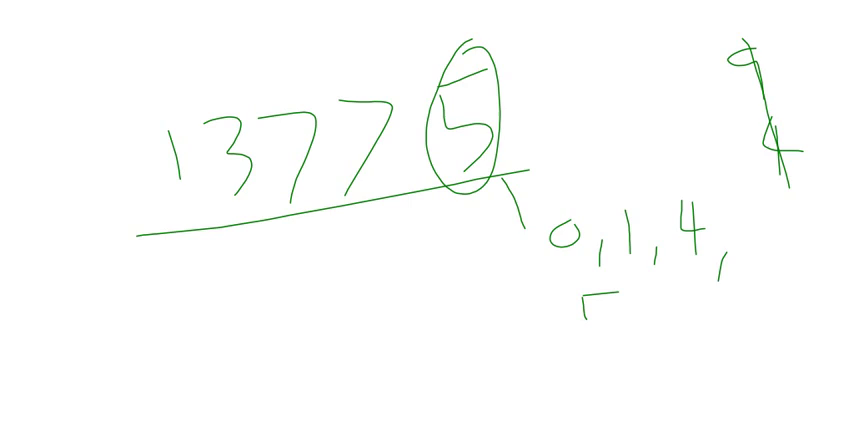
left_click_drag(590, 300, 680, 340)
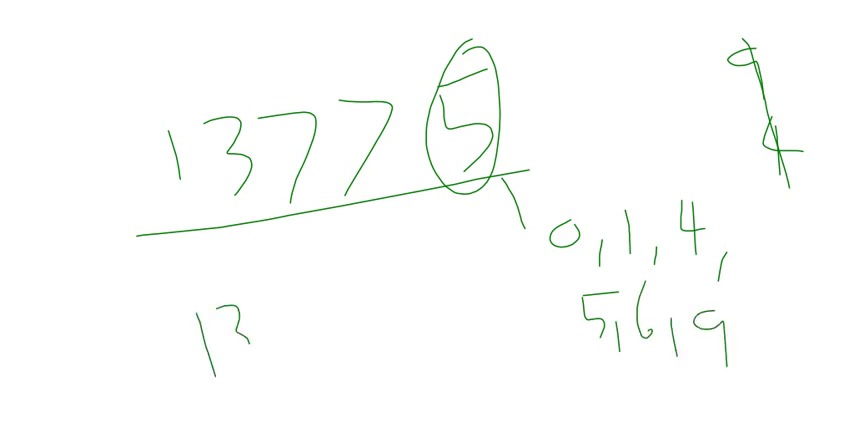
Write 1377 below the line, circle and box its ending, then erase the board.
type("7")
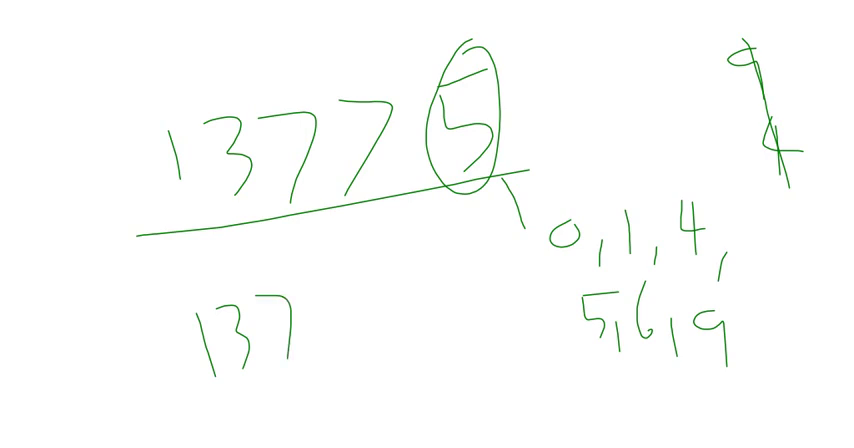
left_click_drag(310, 285, 330, 355)
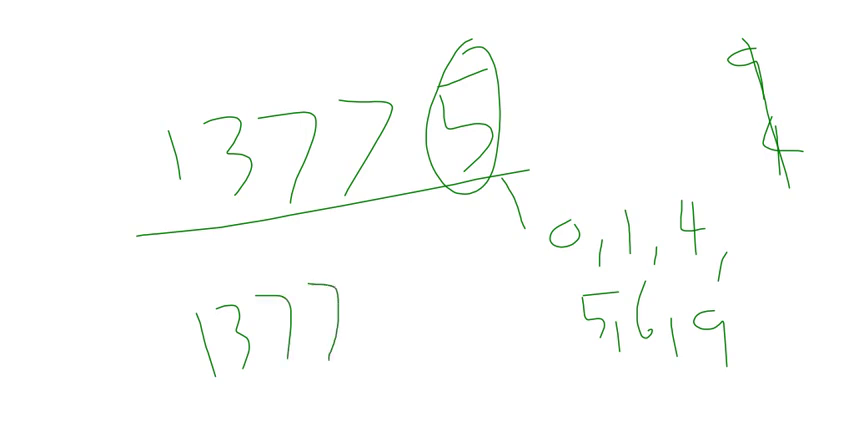
left_click_drag(355, 255, 375, 330)
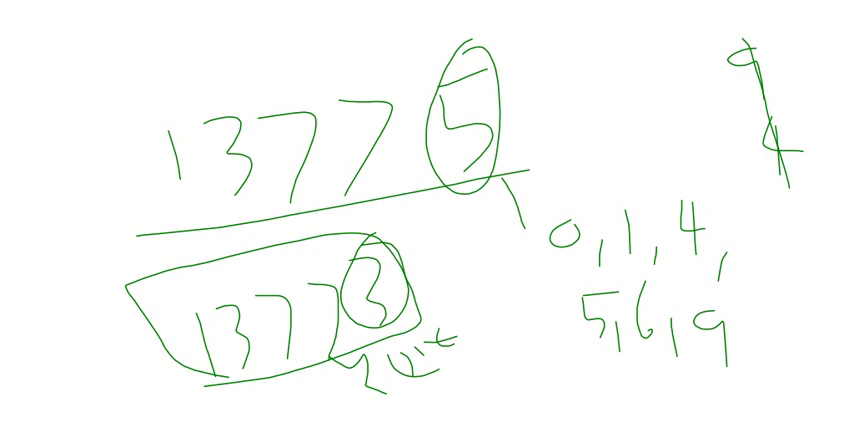
left_click_drag(553, 268, 727, 260)
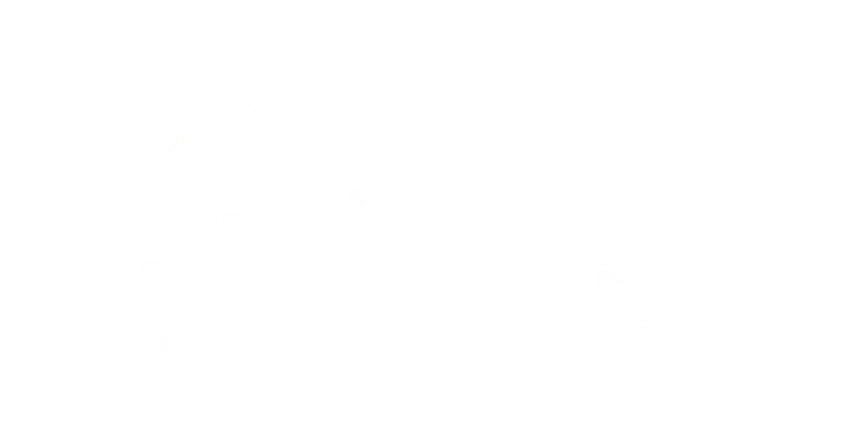
Write 1–5 with squares 1, 4, 9, 16, 25, then start 6 → 36 and 7.
left_click_drag(170, 46, 160, 113)
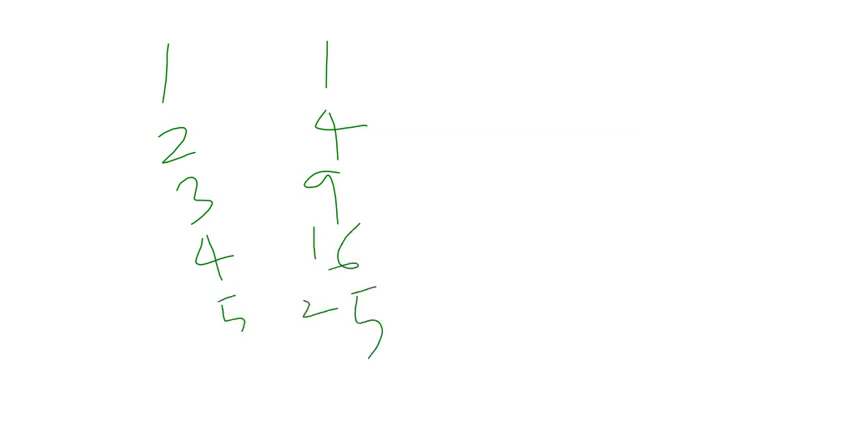
left_click_drag(585, 45, 560, 95)
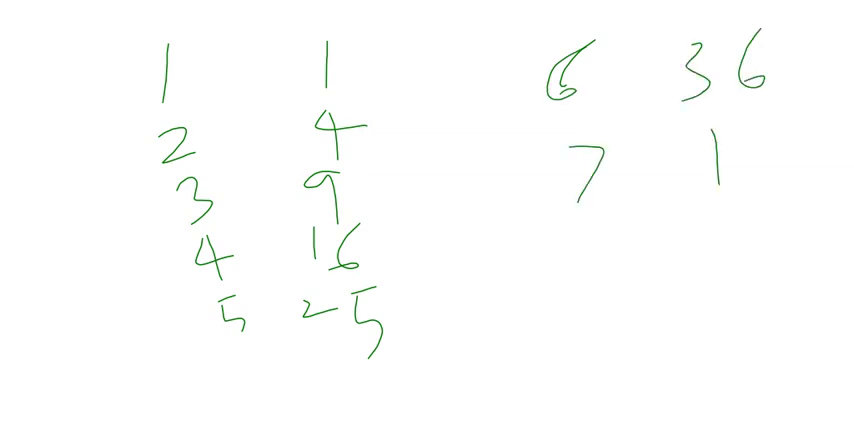
Add 49, 8 → 64, 9 → 81 and 10 → 100 to the squares table.
type("49")
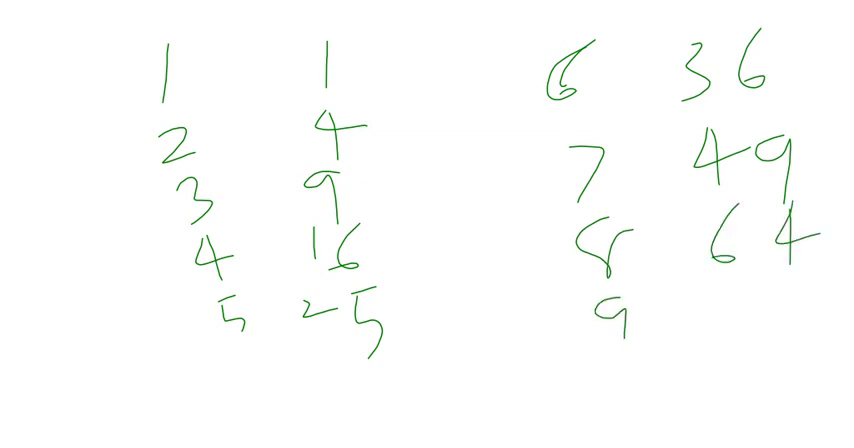
type("8")
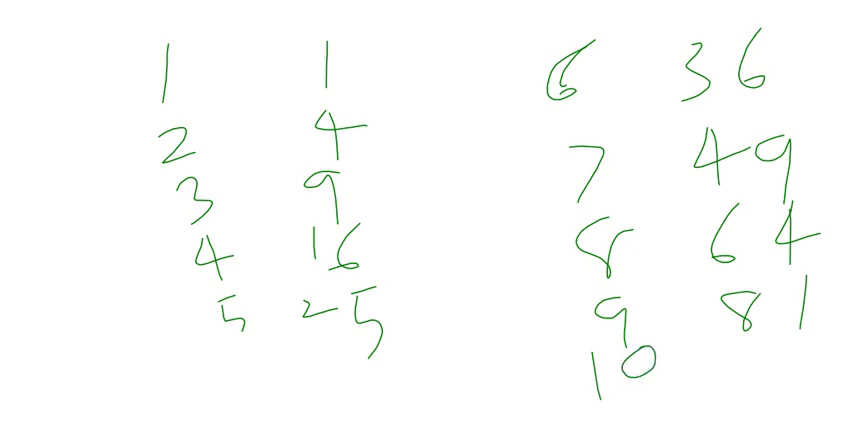
type("10")
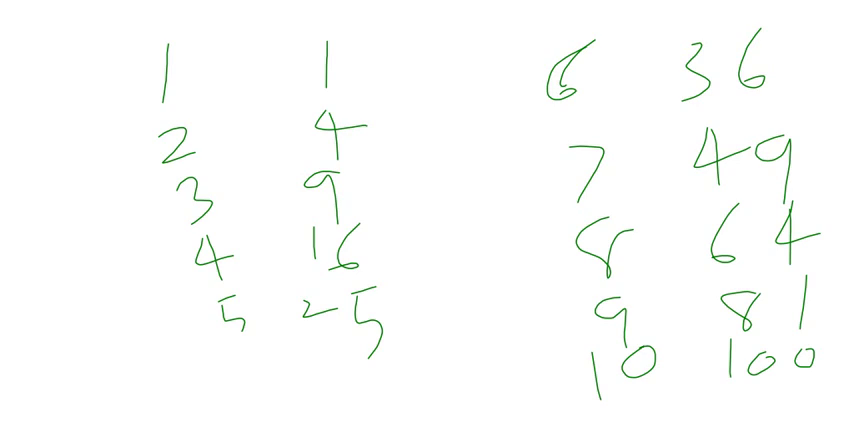
Erase the squares table and write 17764 on the clean board.
left_click_drag(310, 90, 375, 83)
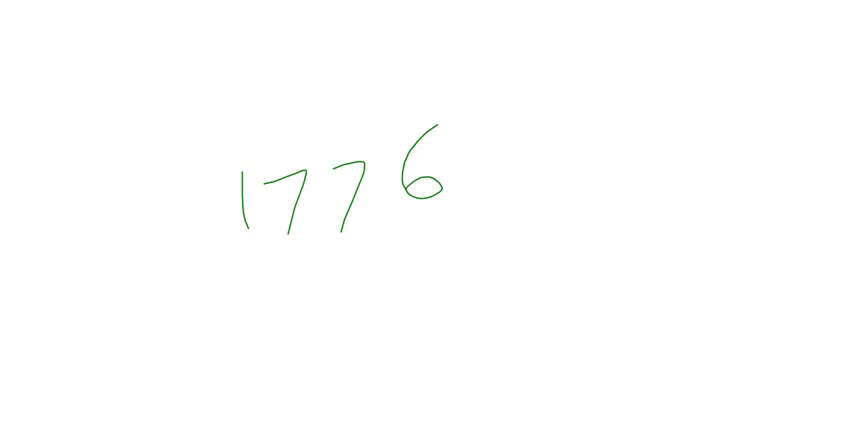
left_click_drag(470, 115, 490, 200)
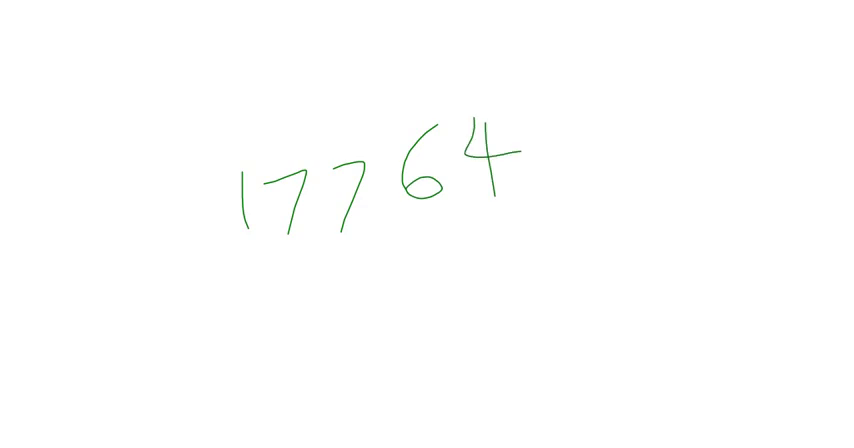